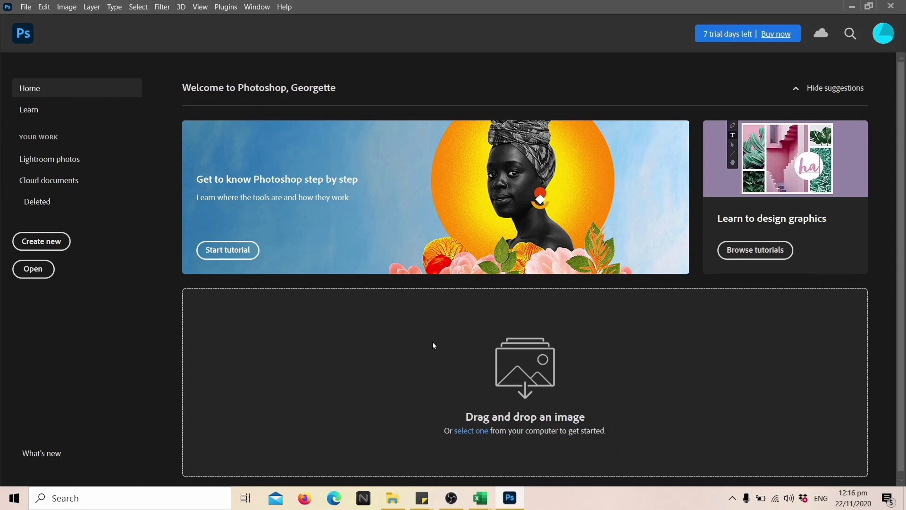
Open the New Document dialog from the Photoshop Home screen
click(41, 241)
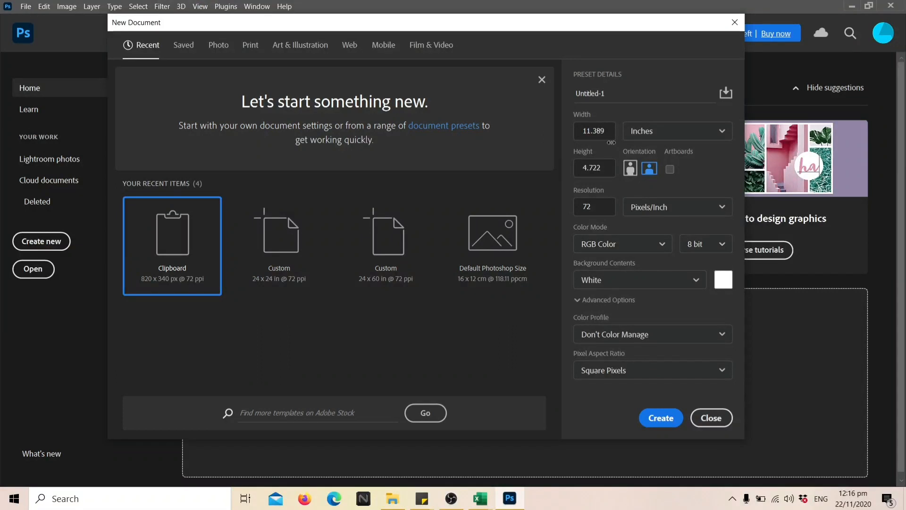
mouse_move(567, 127)
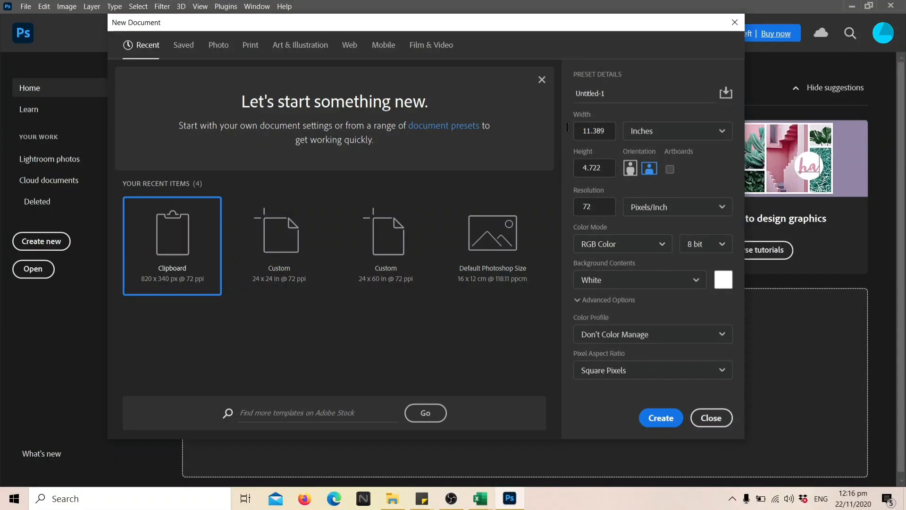
Make the new document 24 inches wide by 24 inches tall and create it
click(594, 131)
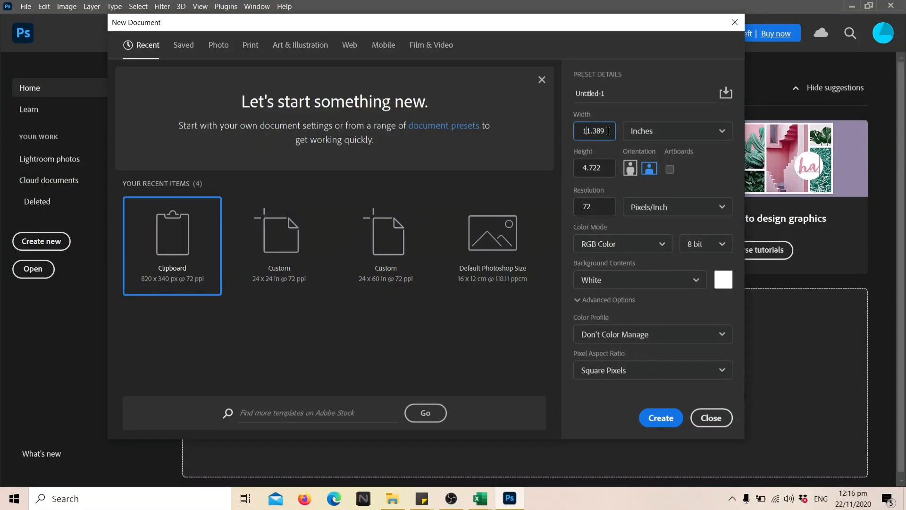
text(2)
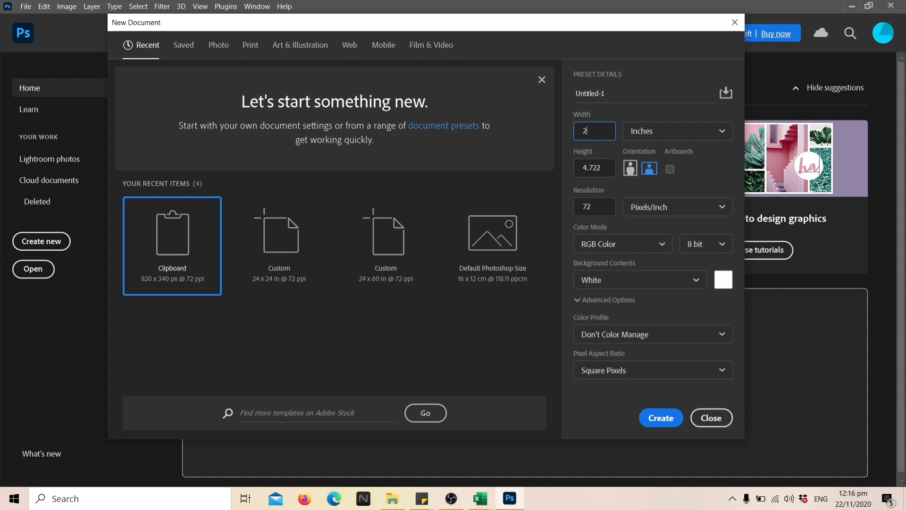
text(4)
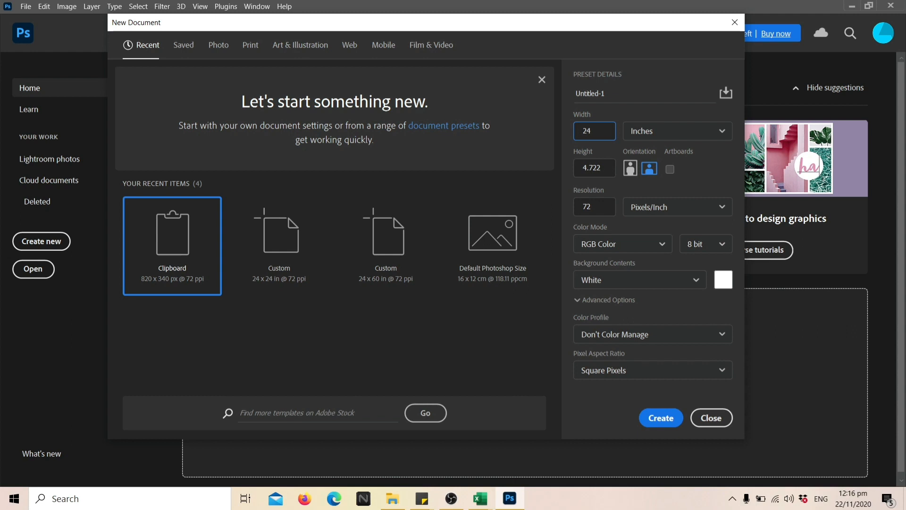
click(594, 167)
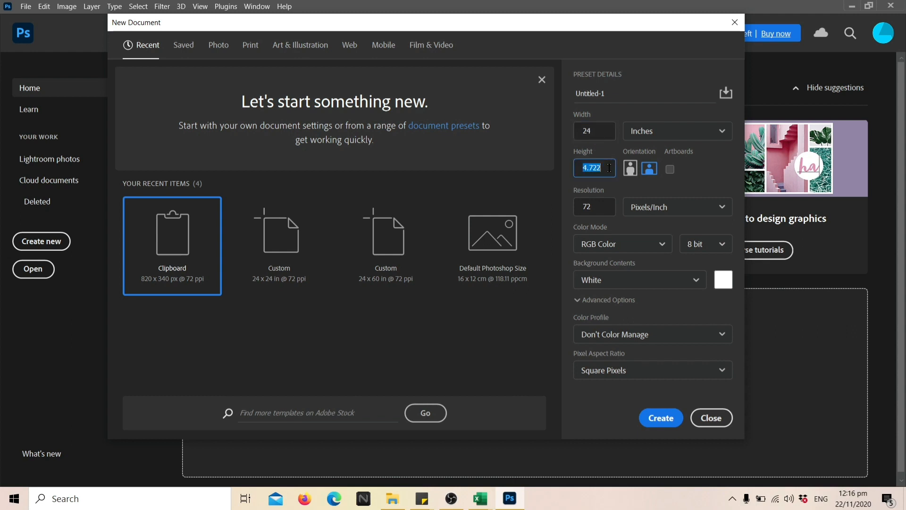
text(24)
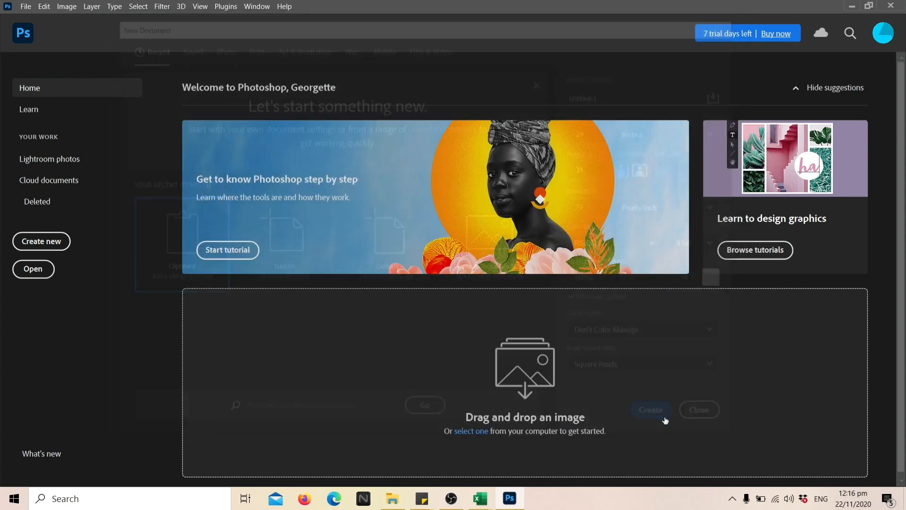
Type 'Lucy' in the pale yellow Hello Valentica script font
click(650, 409)
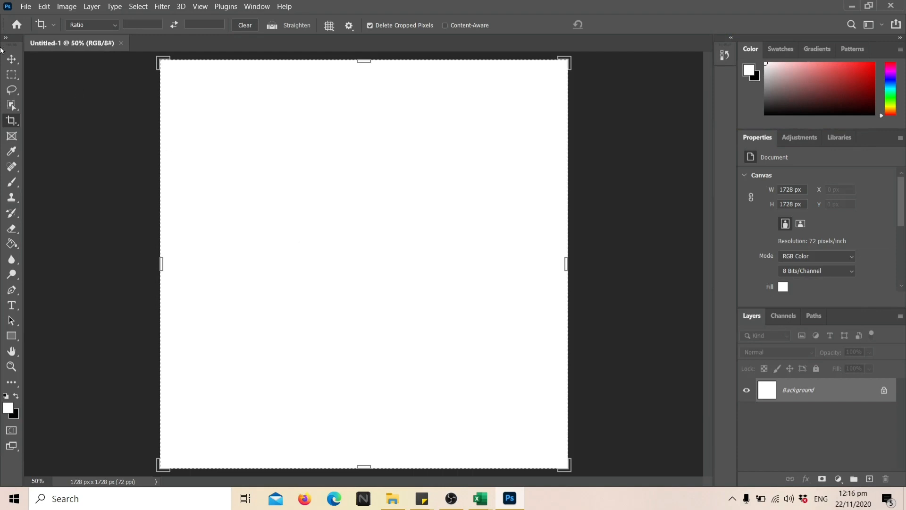
click(11, 59)
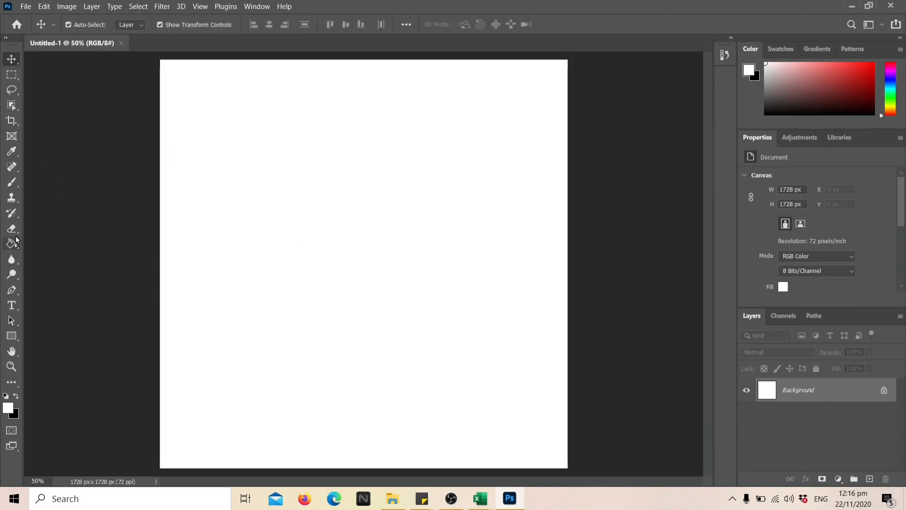
click(11, 305)
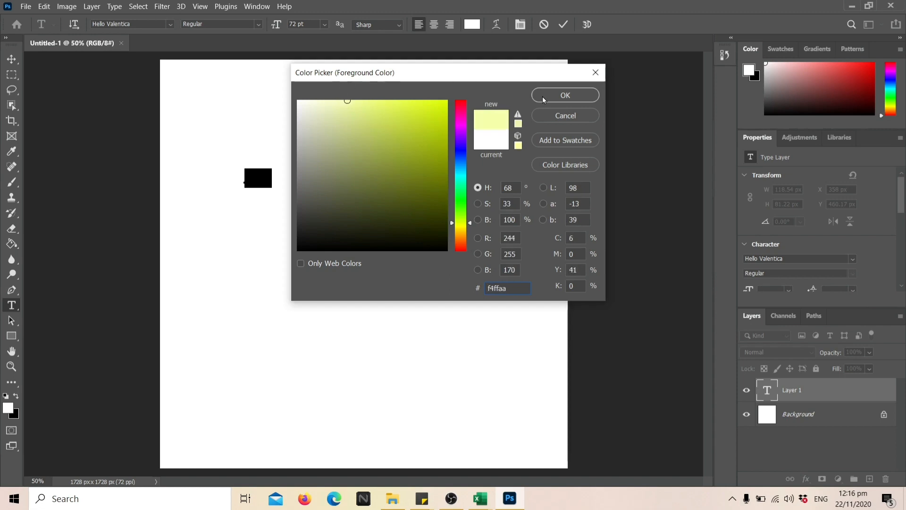
click(564, 95)
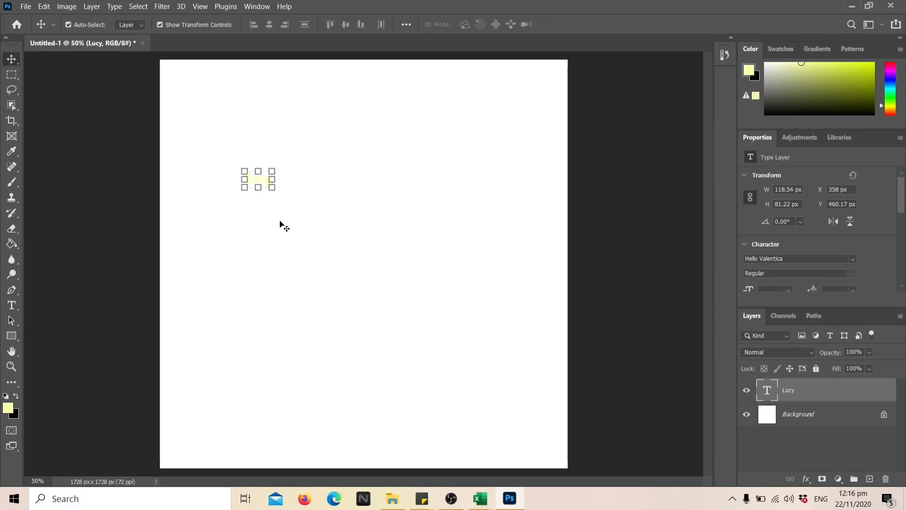
Scale the Lucy text up with Ctrl+T to stretch across the canvas
key(ctrl+t)
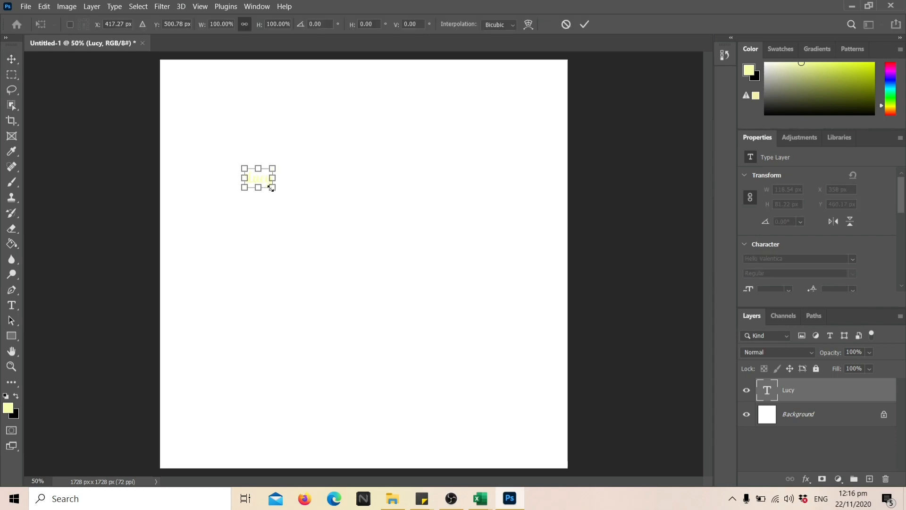
drag(272, 189, 549, 339)
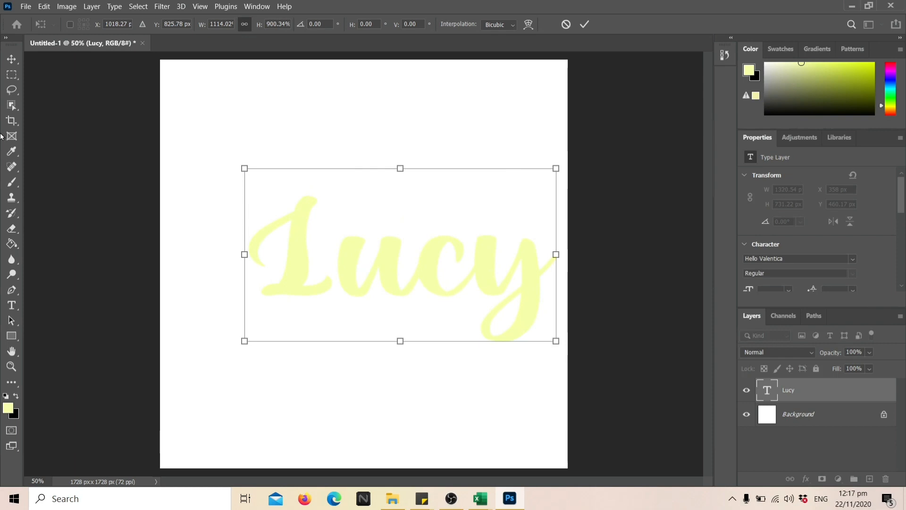
drag(244, 168, 183, 124)
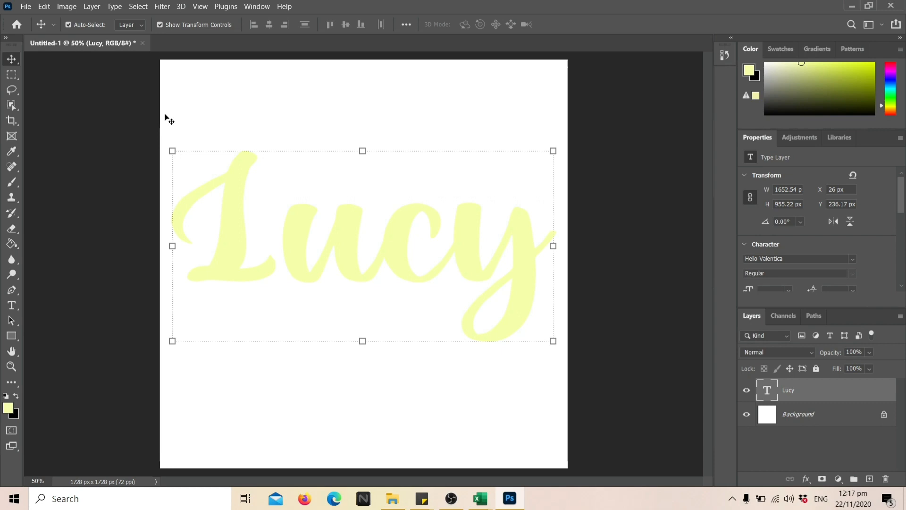
mouse_move(358, 217)
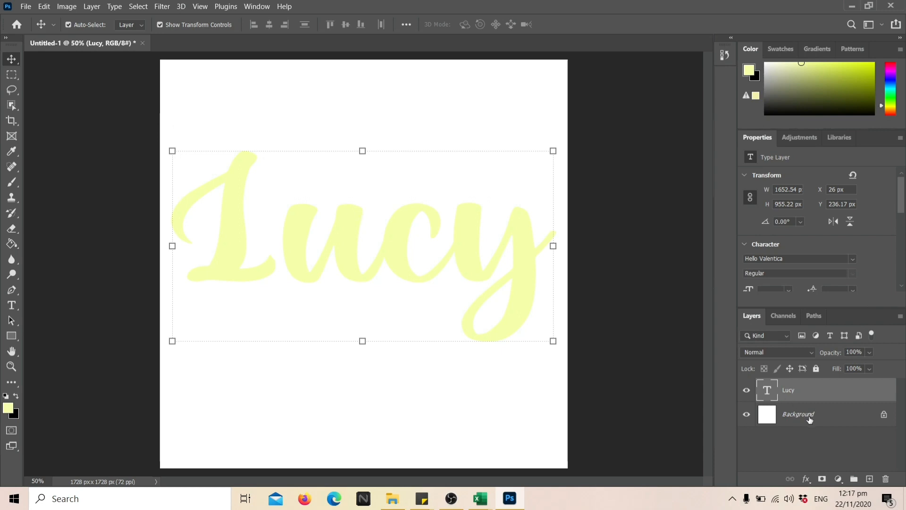
Add a new layer above Background and set the foreground colour to grey
click(797, 414)
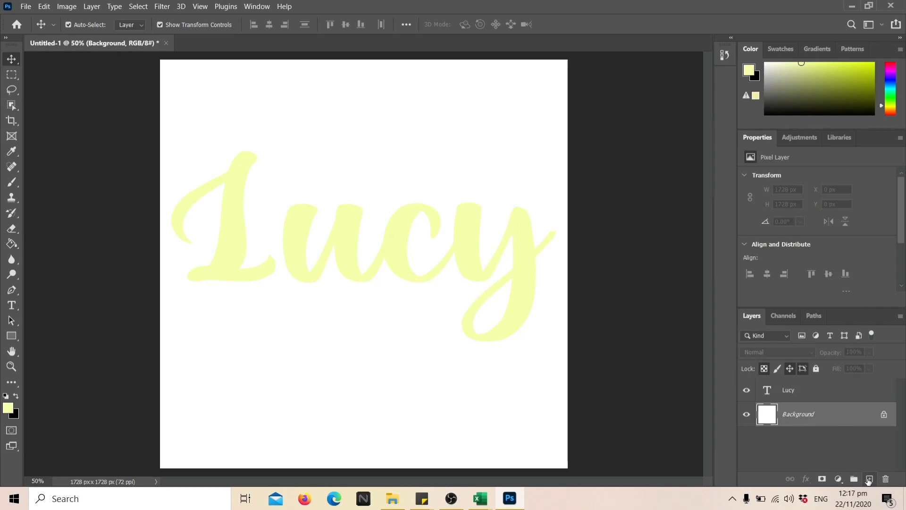
click(869, 479)
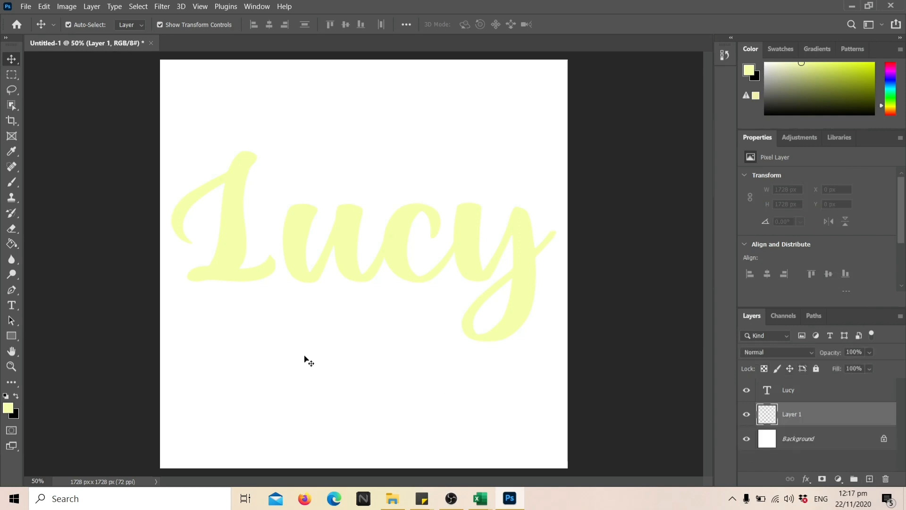
click(7, 407)
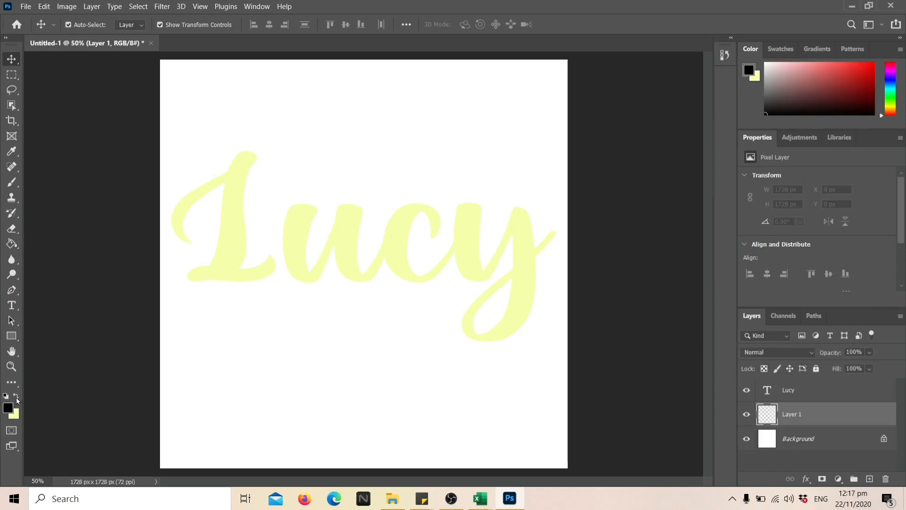
click(8, 407)
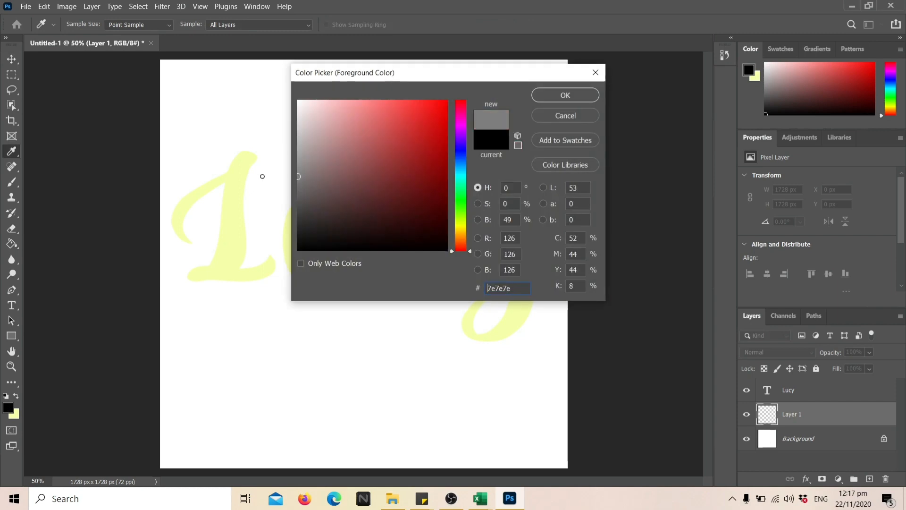
click(564, 95)
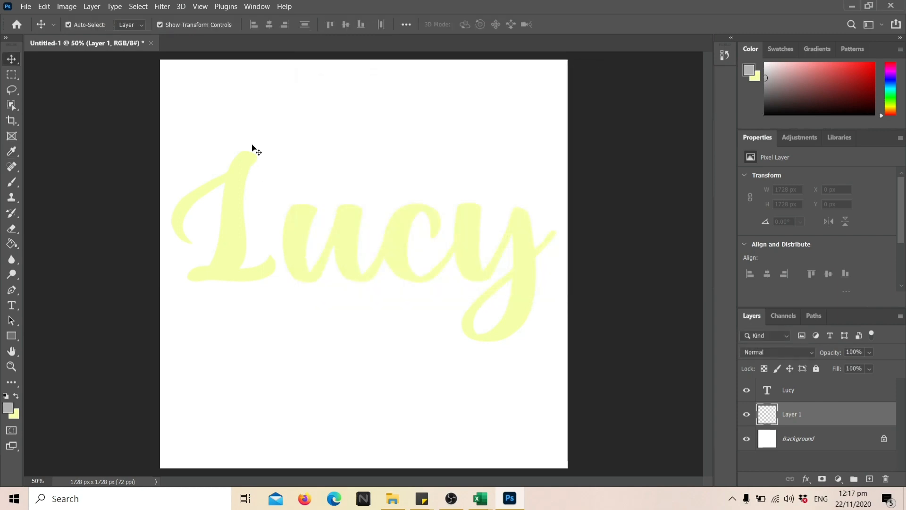
mouse_move(12, 197)
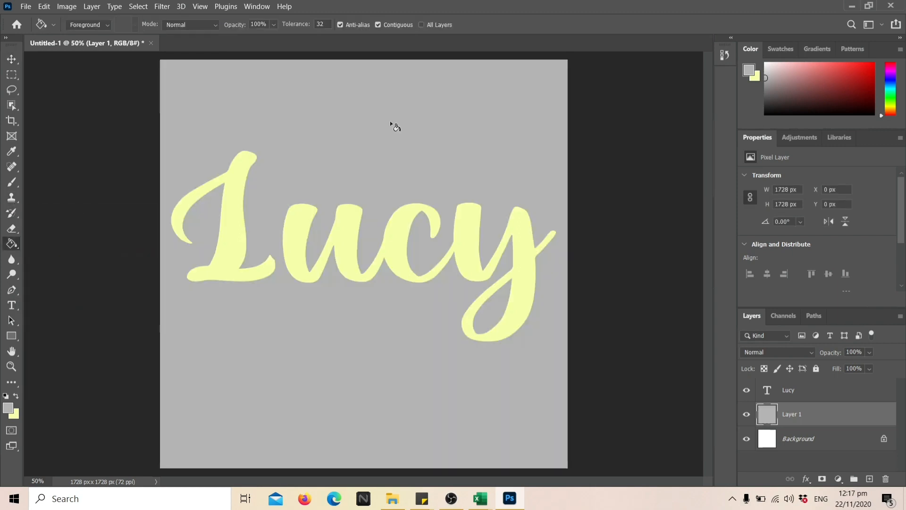
mouse_move(731, 394)
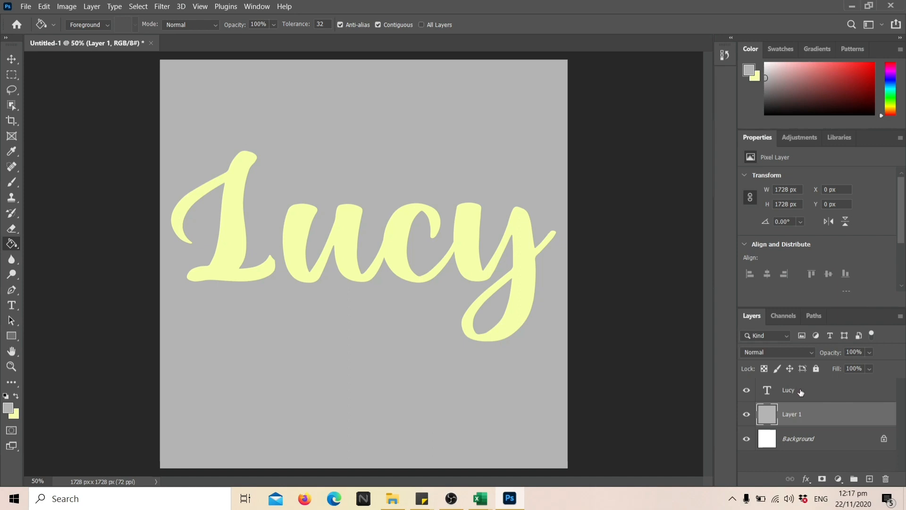
Give the Lucy text layer a white (#ffffff) 15 px outside Stroke effect
click(788, 389)
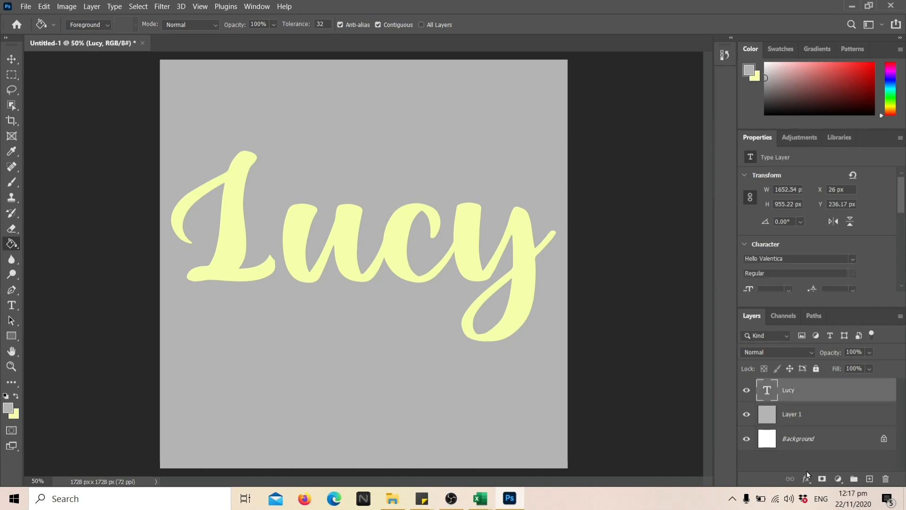
mouse_move(805, 478)
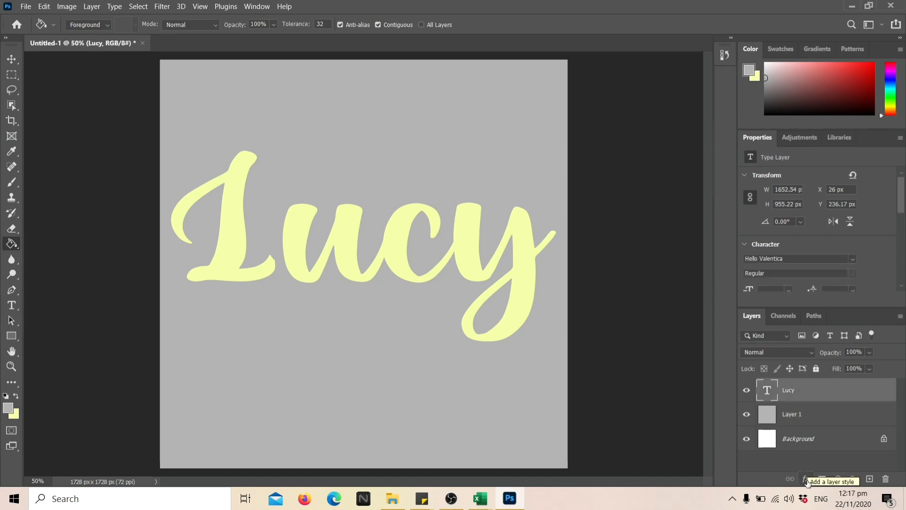
click(806, 480)
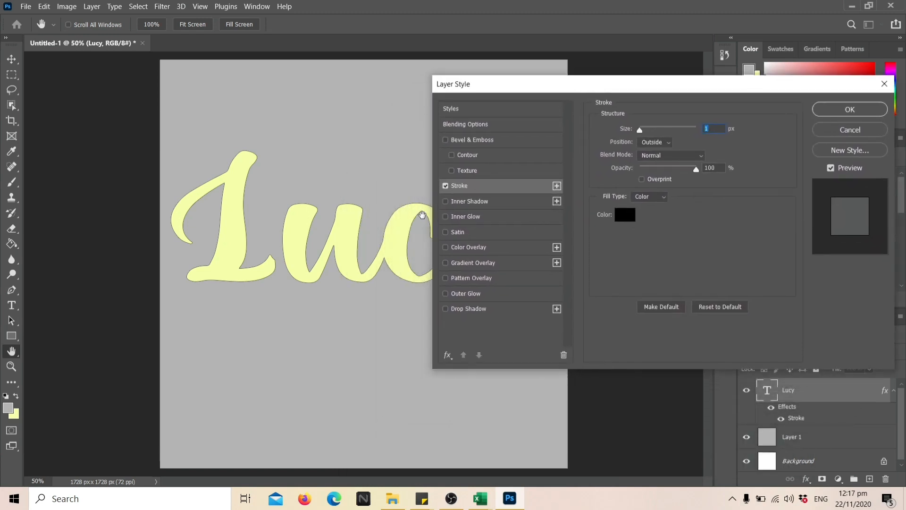
mouse_move(370, 216)
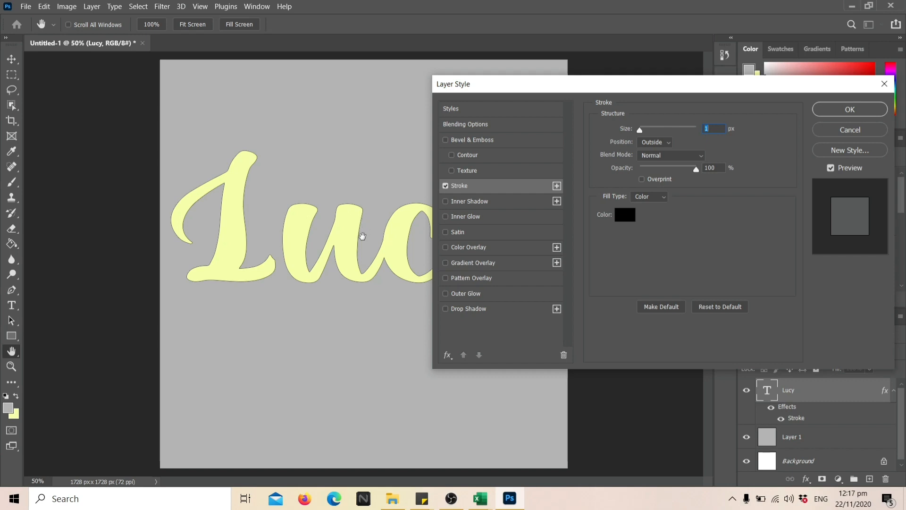
click(624, 214)
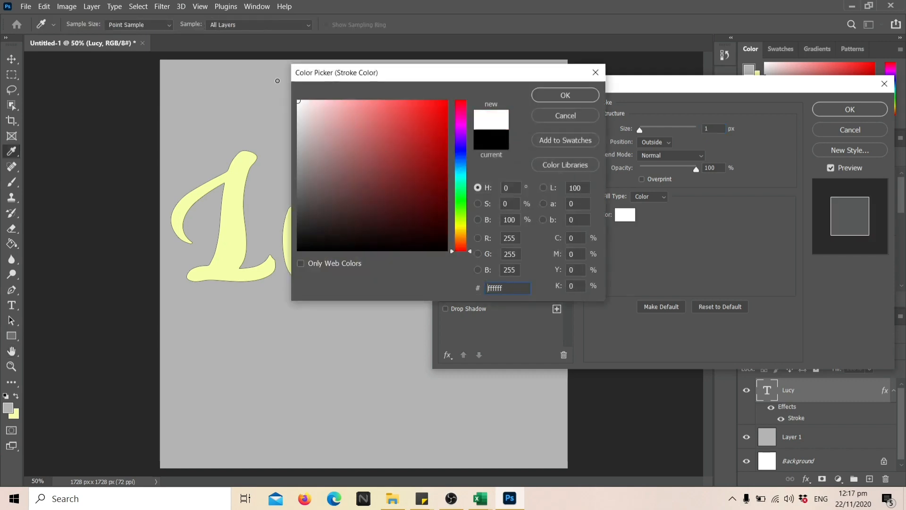
click(565, 94)
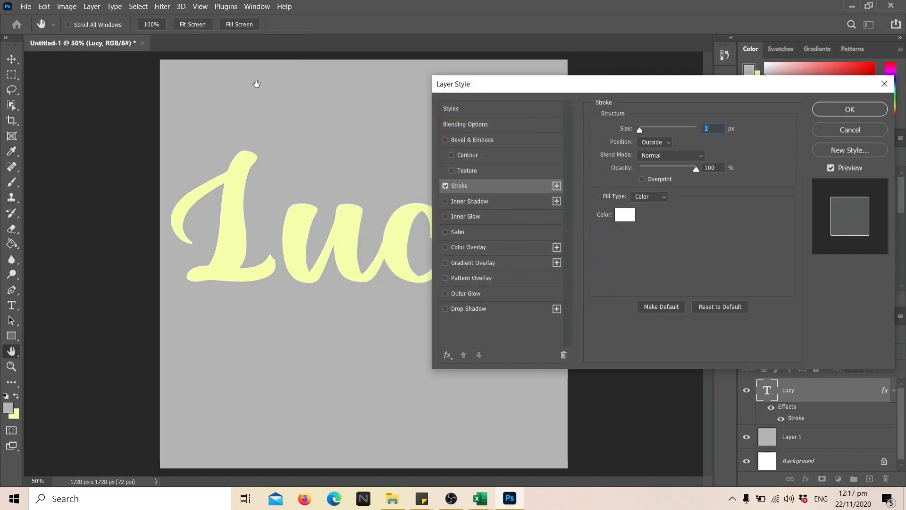
mouse_move(638, 131)
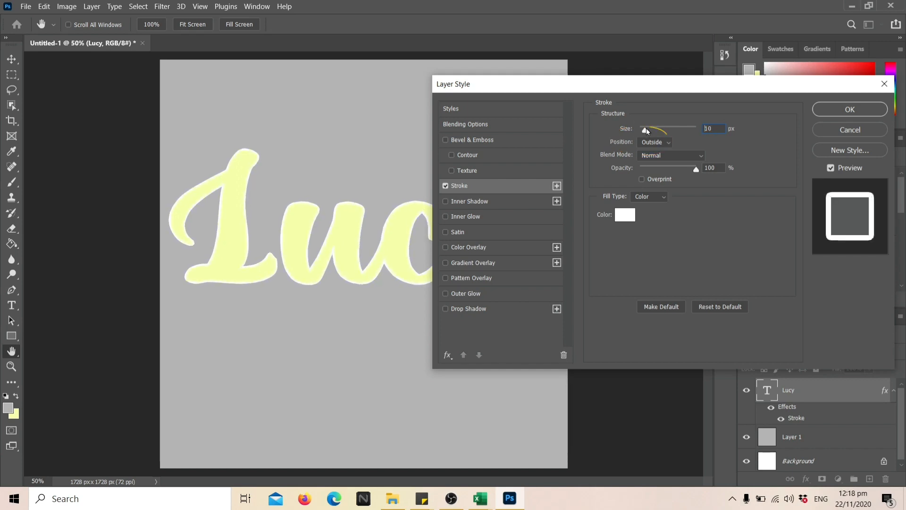
drag(644, 128, 653, 128)
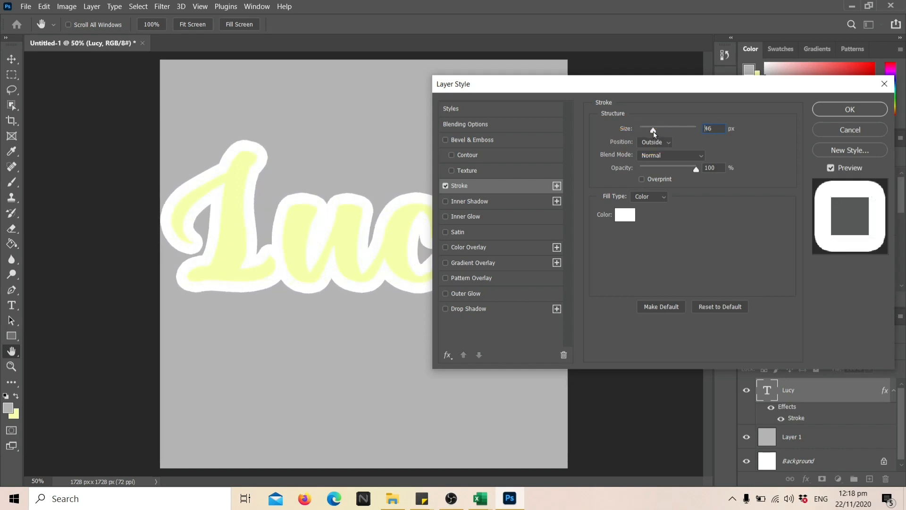
drag(652, 129, 647, 129)
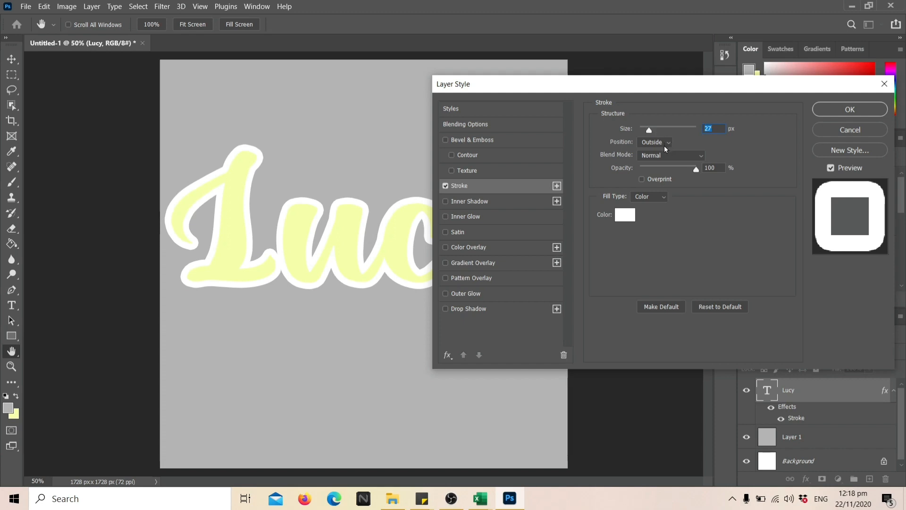
drag(648, 128, 647, 128)
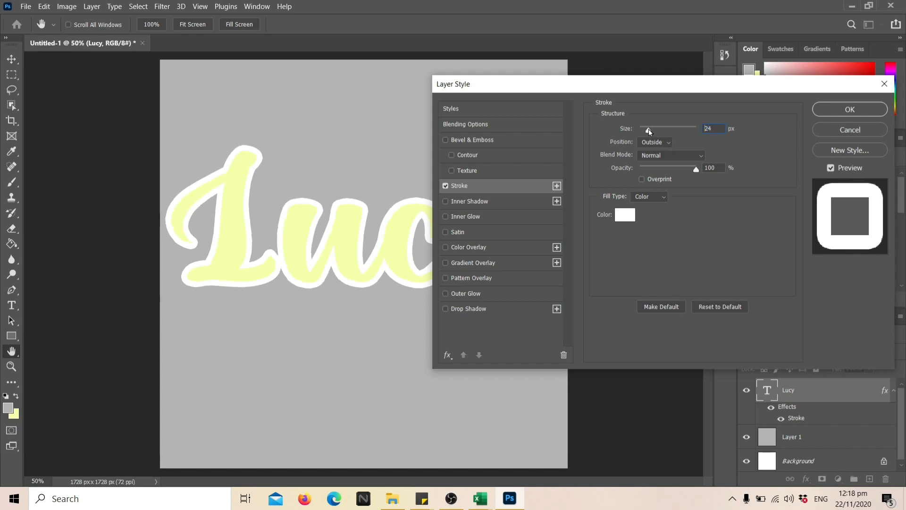
drag(656, 128, 646, 128)
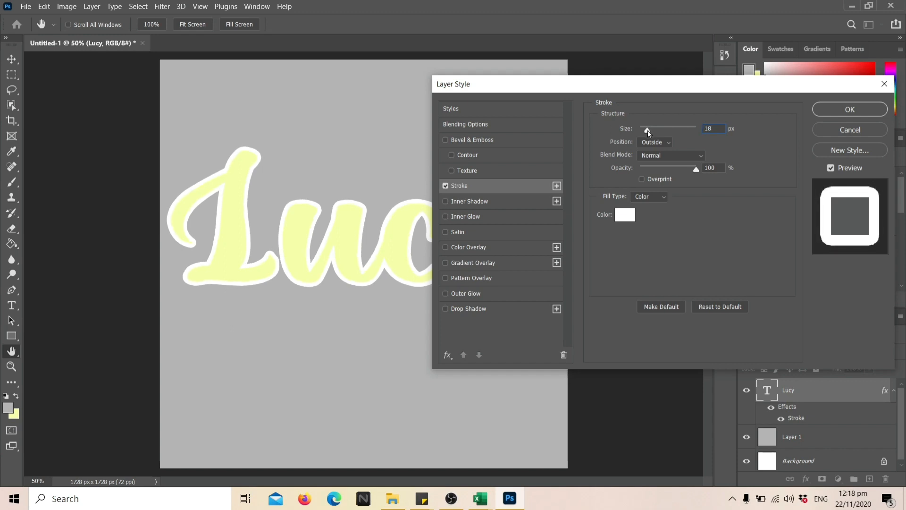
drag(649, 129, 645, 128)
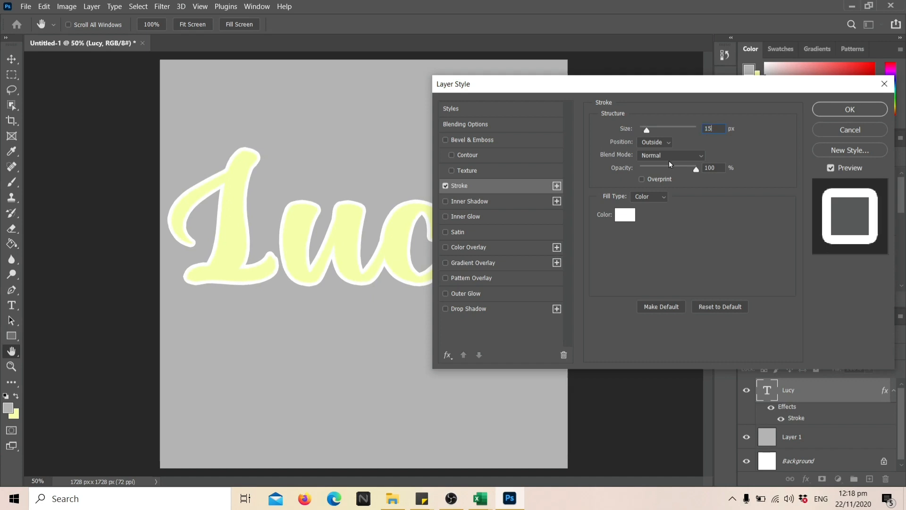
mouse_move(833, 109)
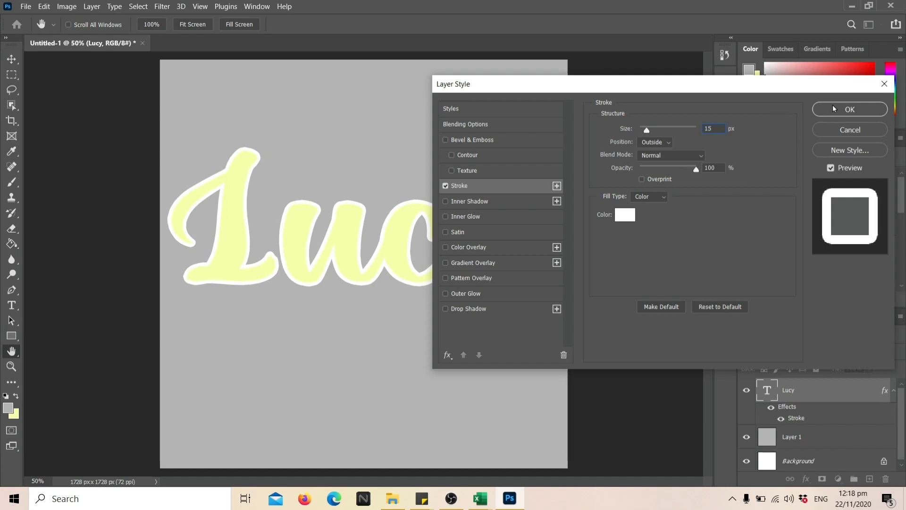
click(849, 109)
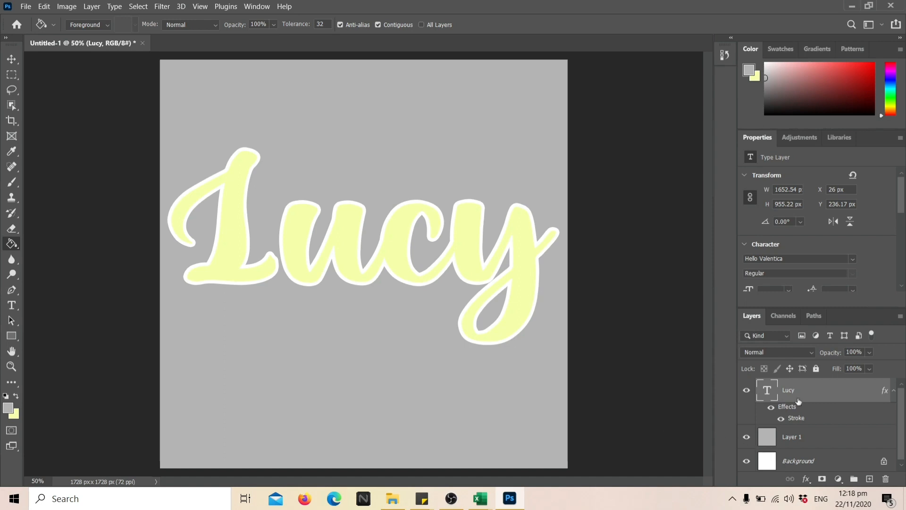
Convert the Lucy layer to a Smart Object from its right-click menu
right_click(797, 389)
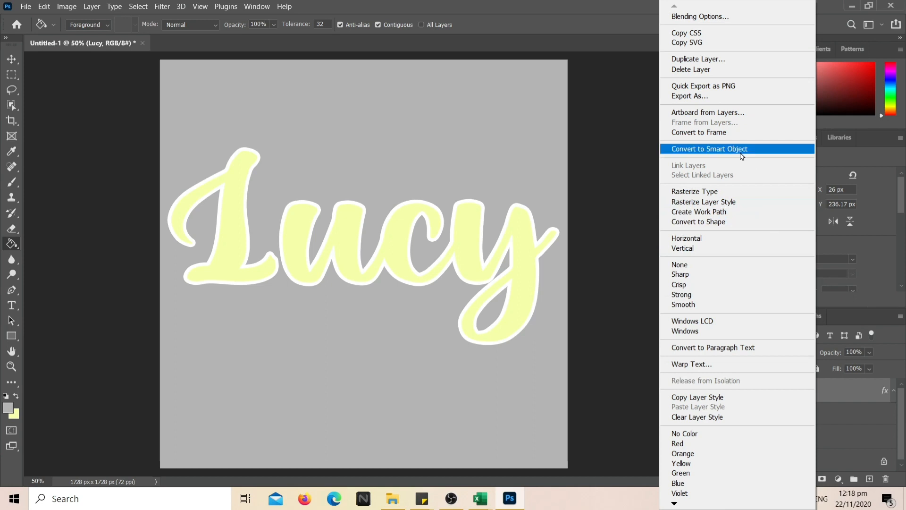
mouse_move(740, 155)
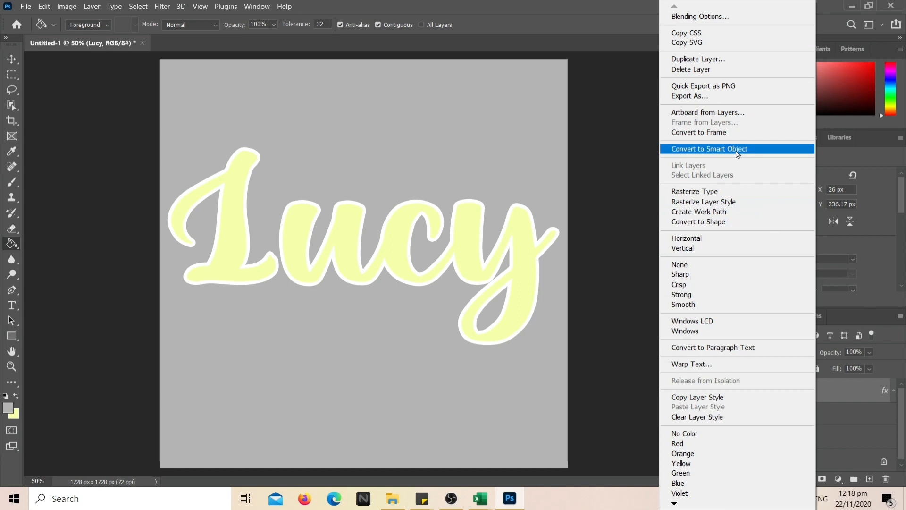
click(708, 149)
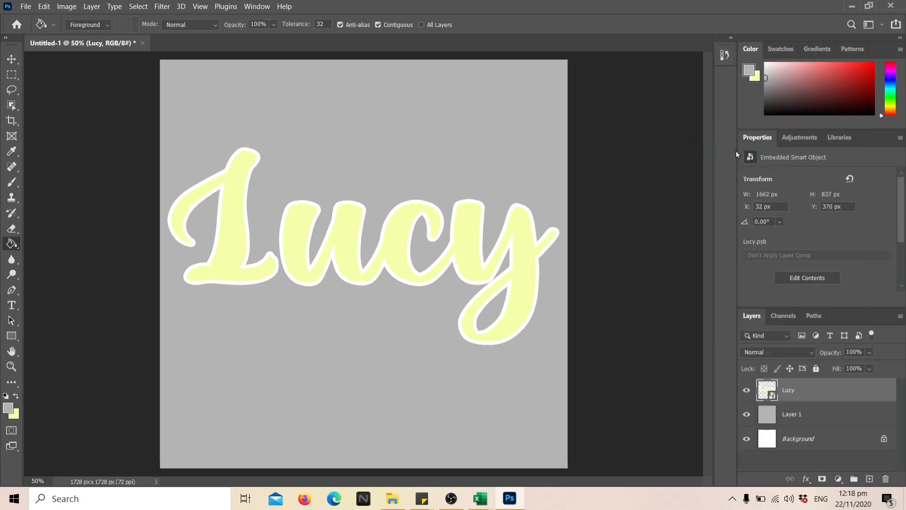
Add a thin 1 px black outside Stroke to the Lucy smart object
click(805, 479)
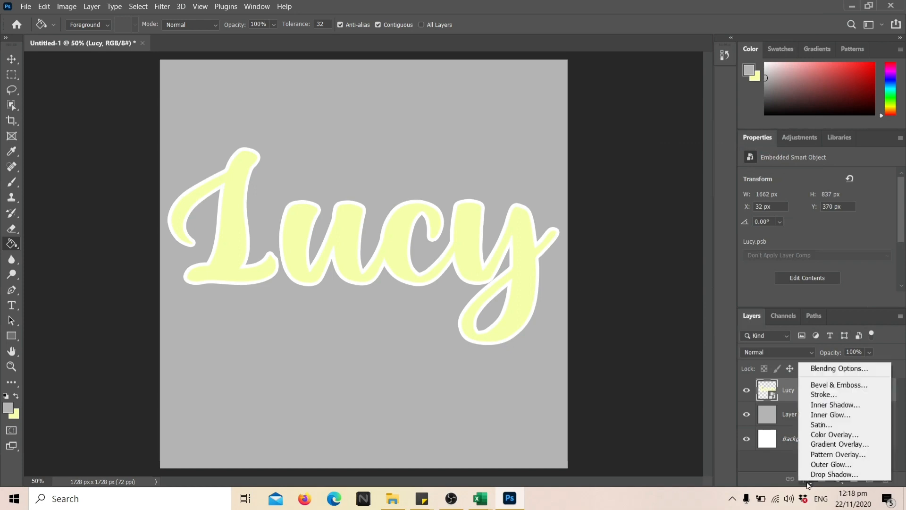
click(823, 396)
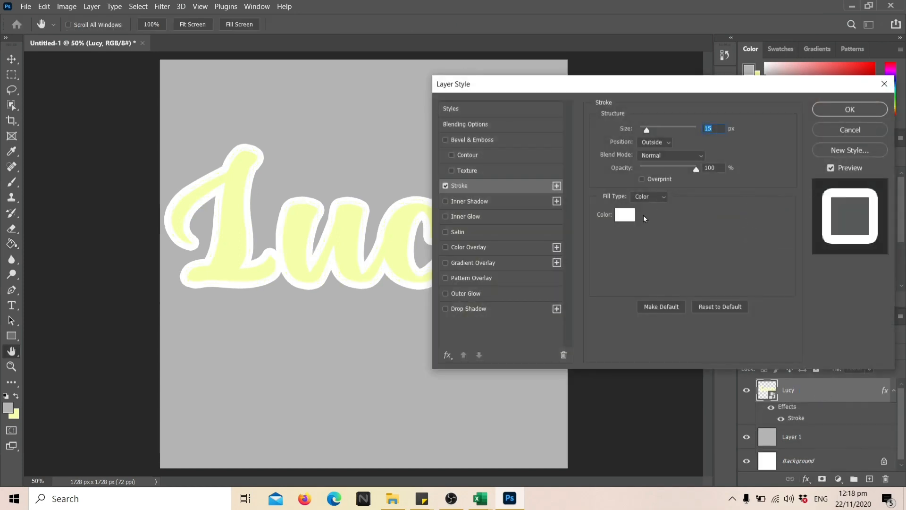
click(625, 215)
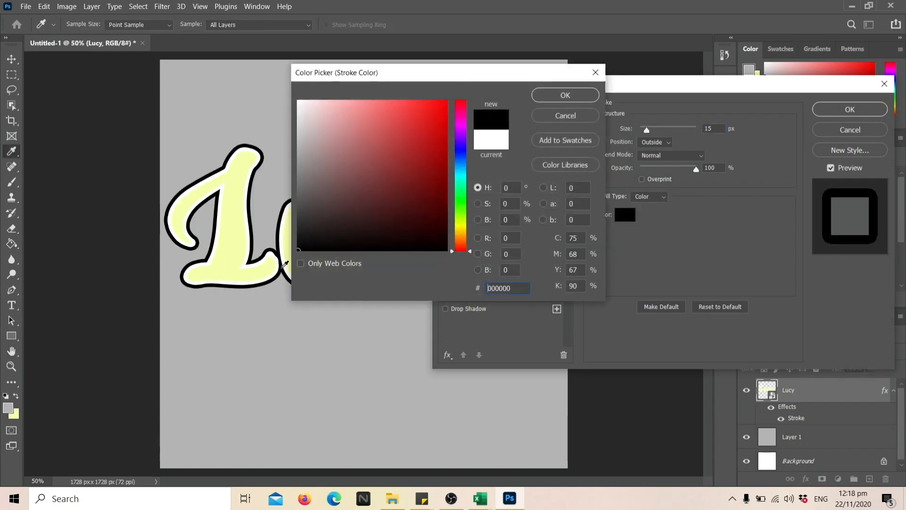
click(565, 95)
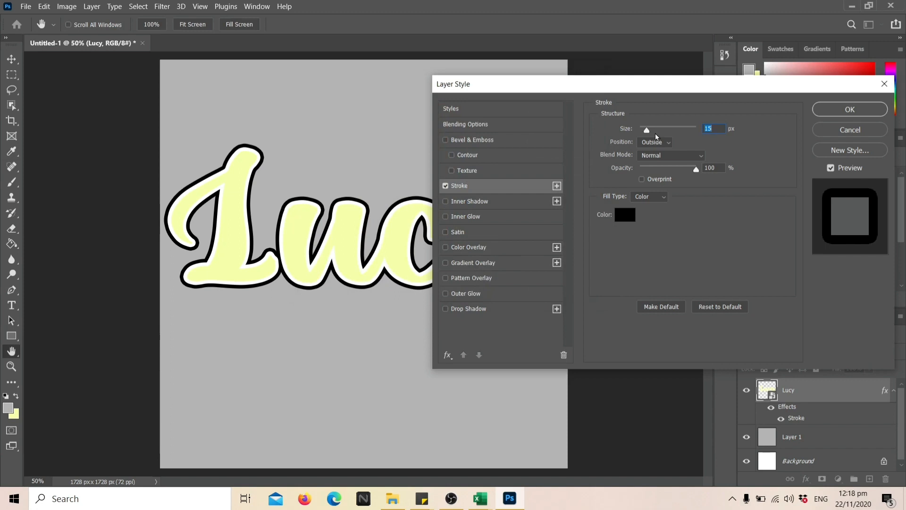
drag(645, 129, 639, 128)
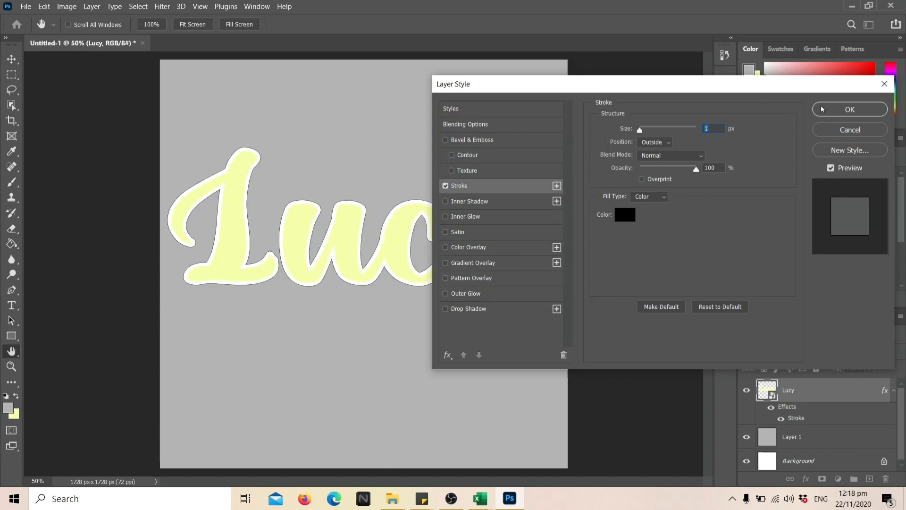
click(849, 109)
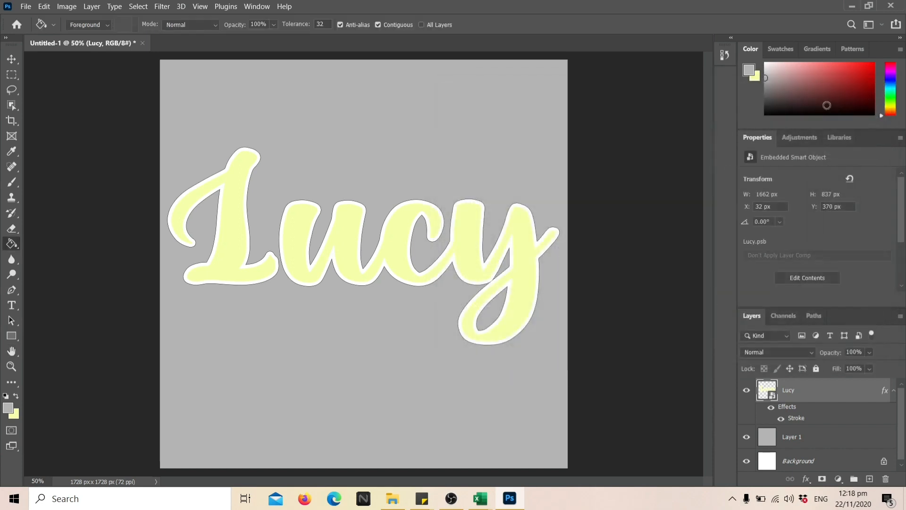
mouse_move(545, 260)
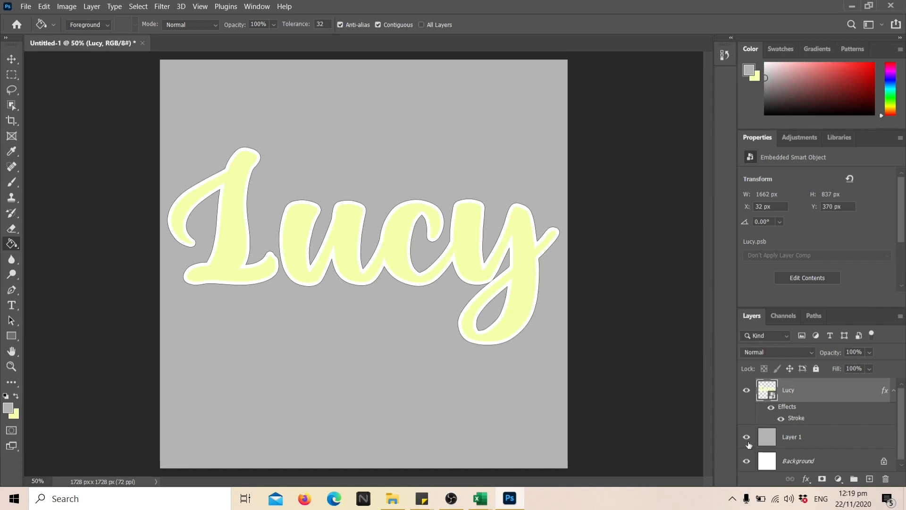
mouse_move(746, 437)
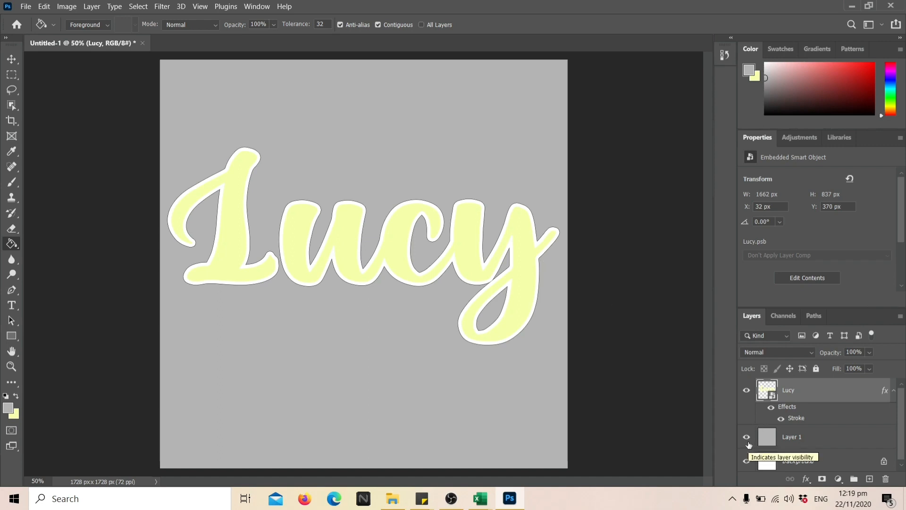
Hide the grey Layer 1 and start transforming the Lucy text
click(746, 437)
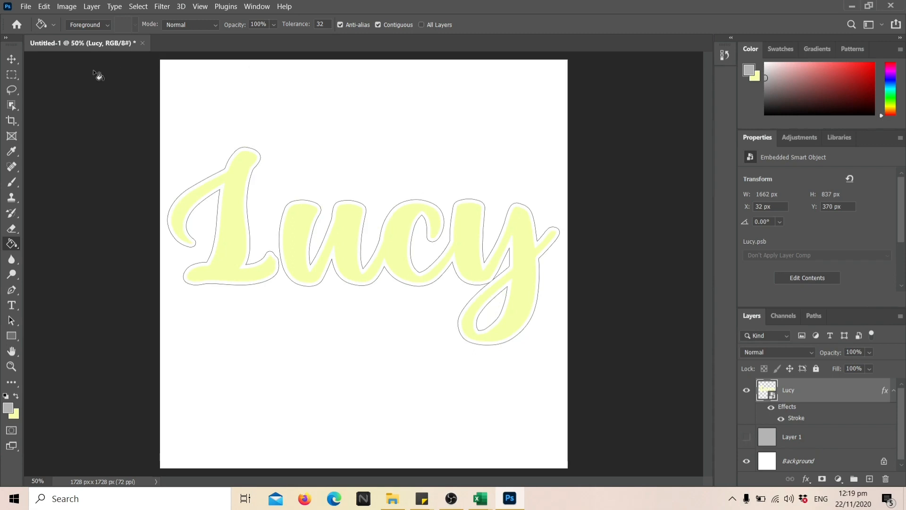
click(11, 59)
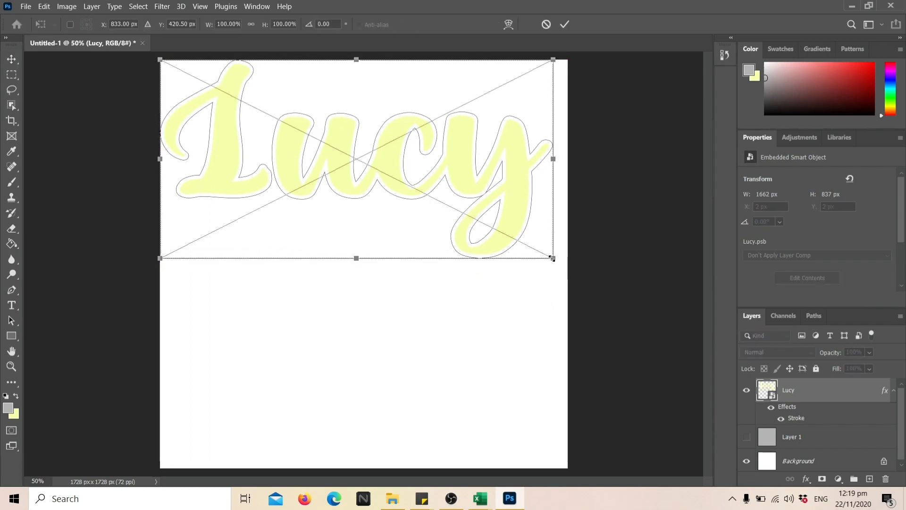
Enlarge Lucy to full canvas width and crop the canvas to 1728 × 862 px
drag(552, 257, 567, 269)
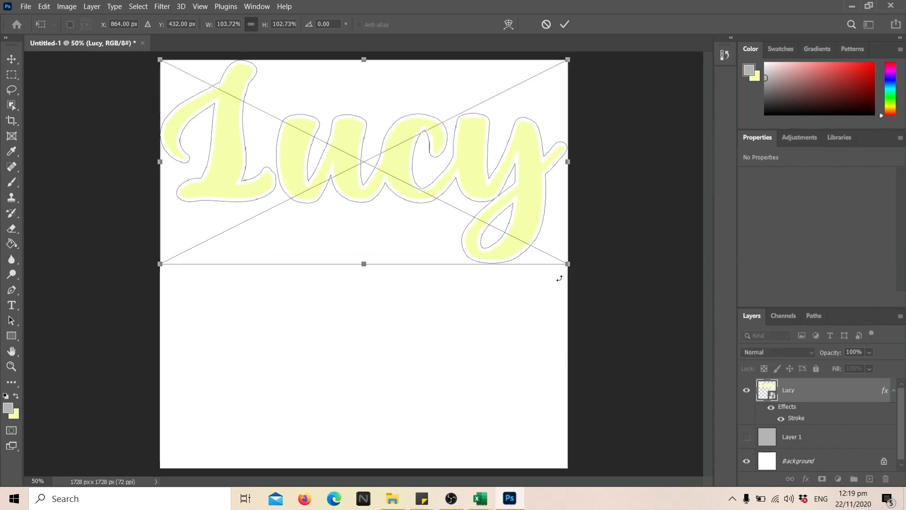
mouse_move(364, 264)
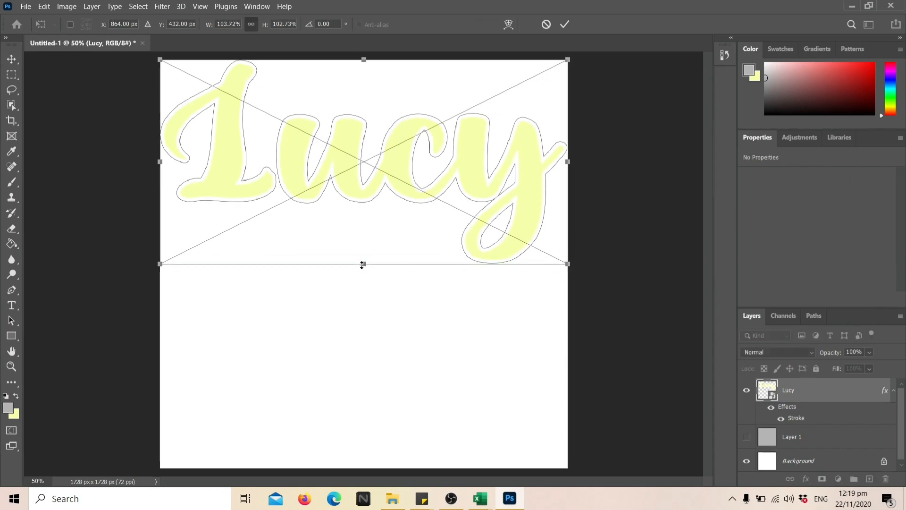
click(564, 24)
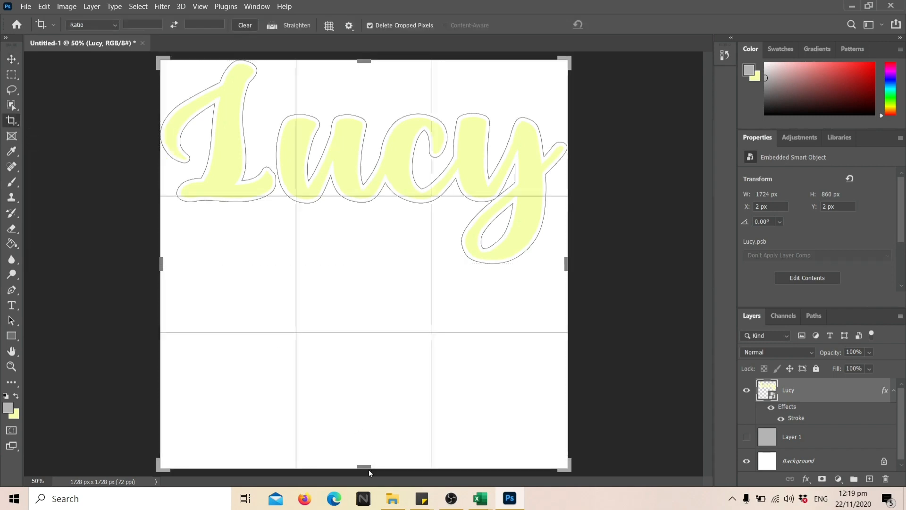
drag(364, 466, 364, 370)
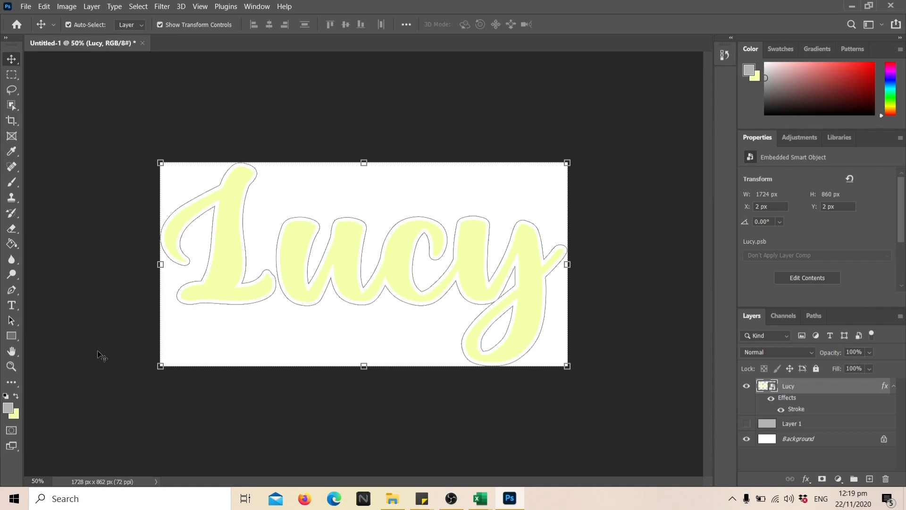
mouse_move(26, 19)
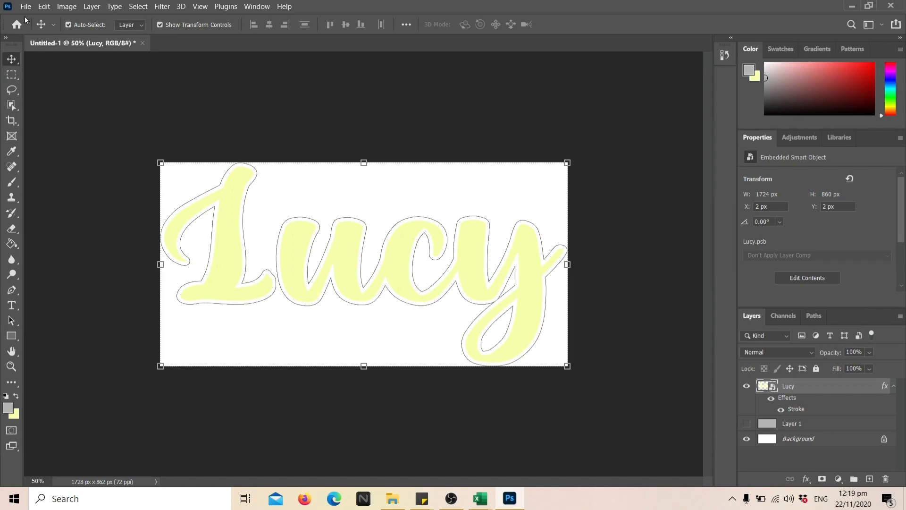
Save the design to the Desktop as a Photoshop PDF named 'lucy template'
click(25, 6)
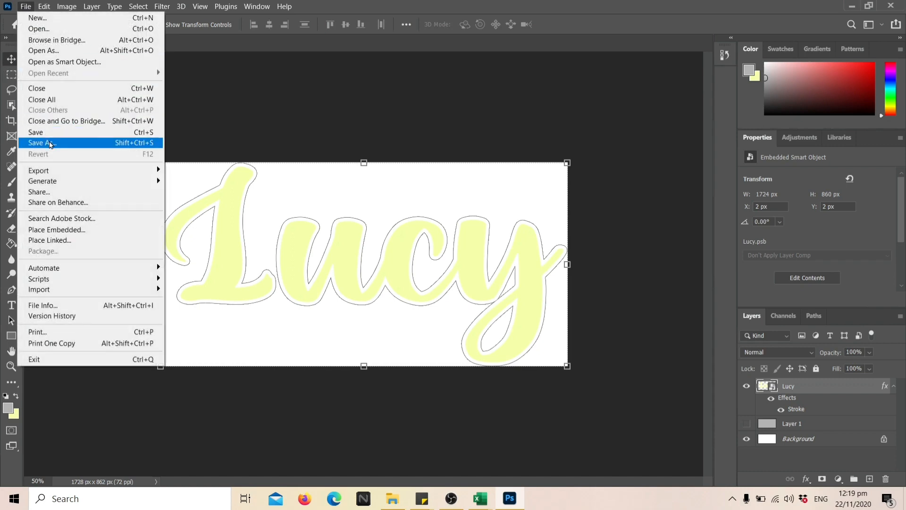
click(41, 143)
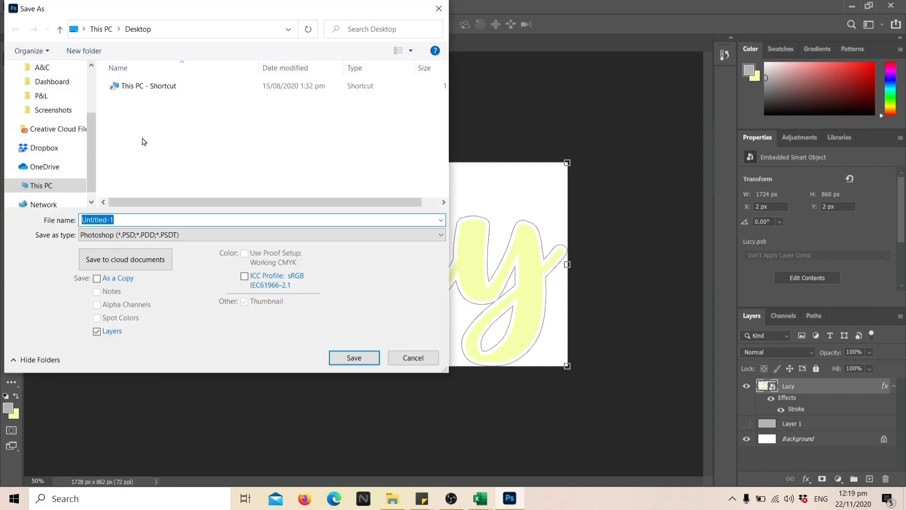
scroll(up, 3)
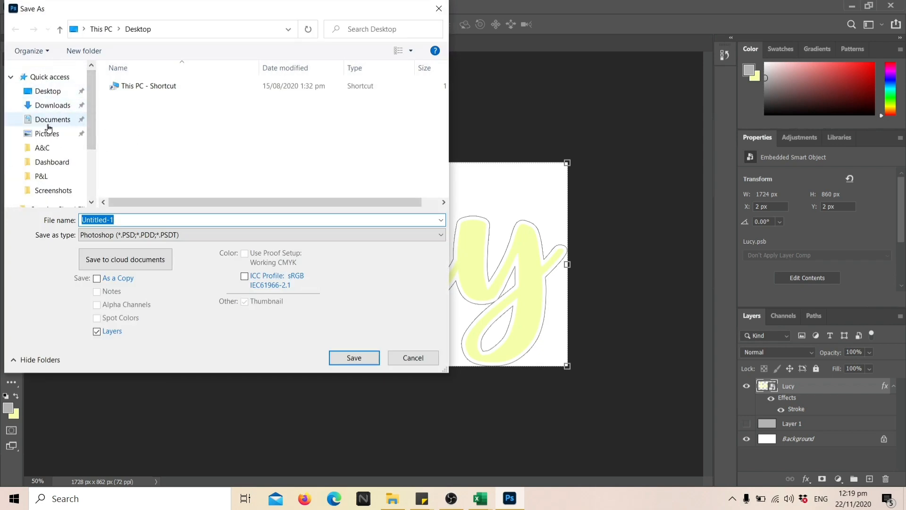
click(47, 91)
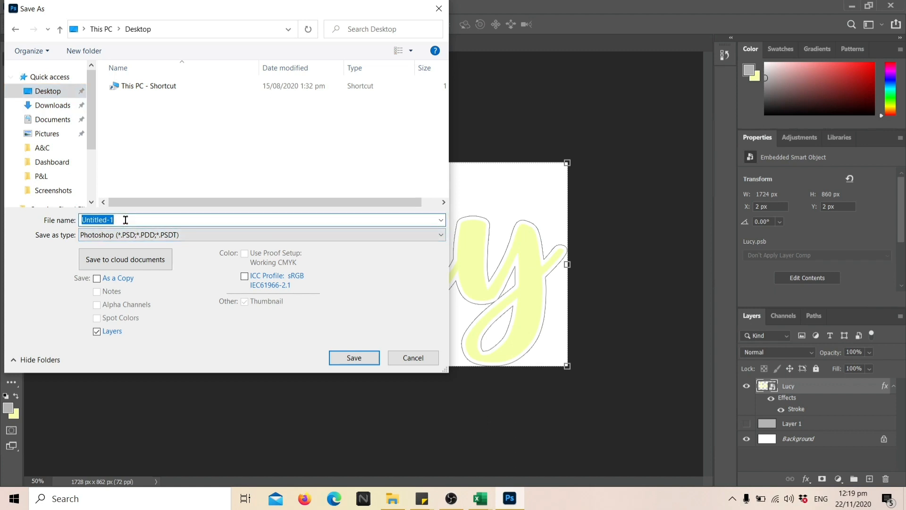
text(lucy template)
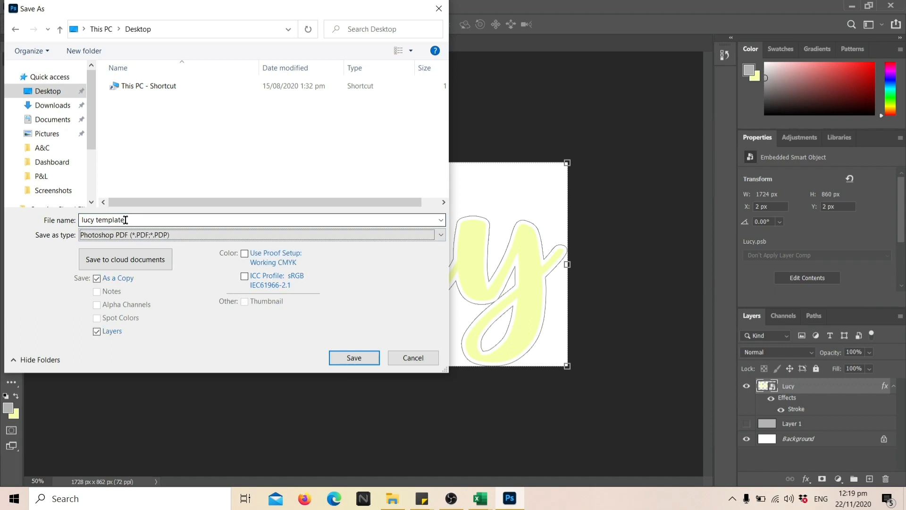
click(260, 234)
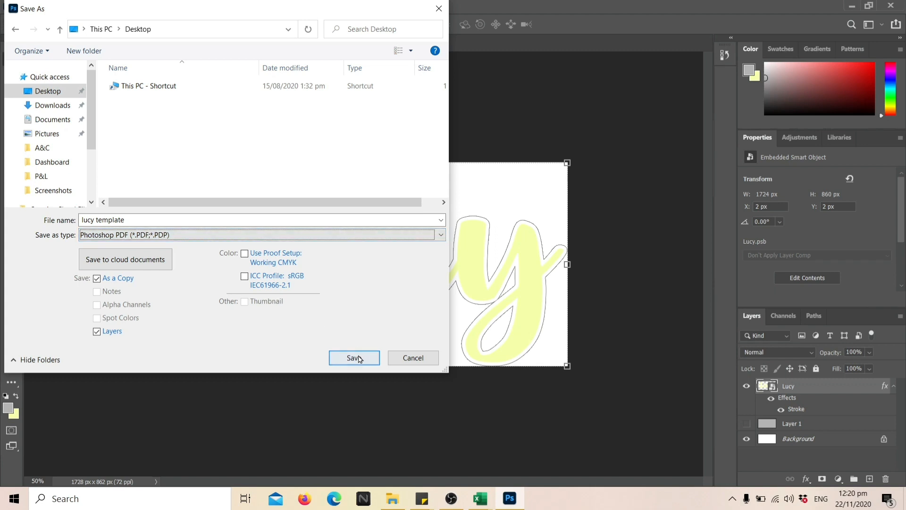
click(353, 358)
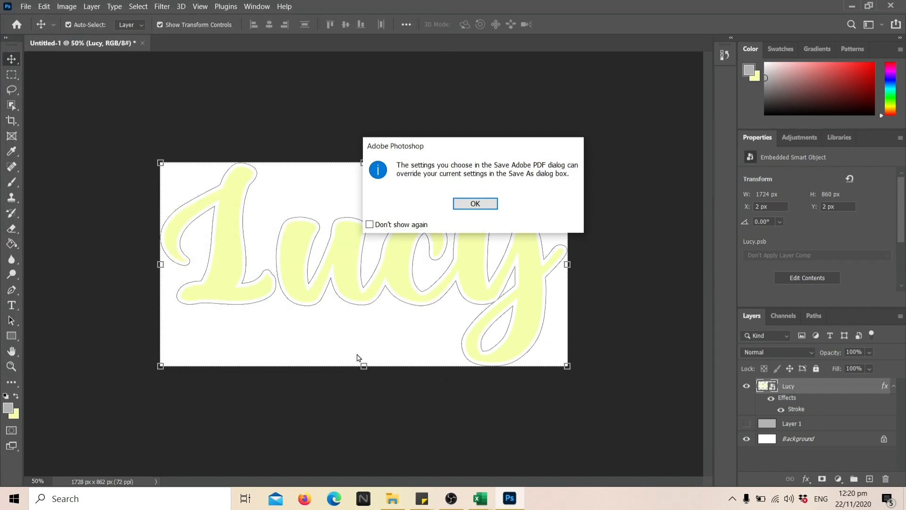
click(474, 204)
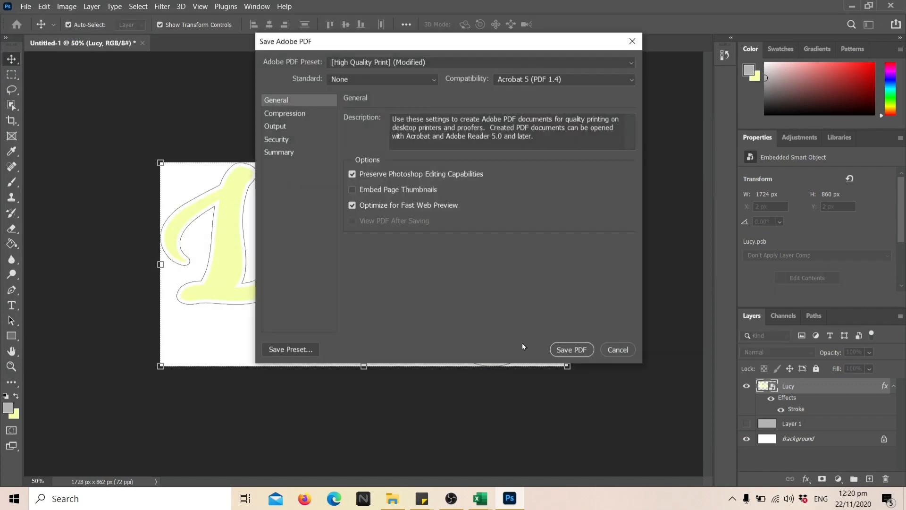
click(571, 349)
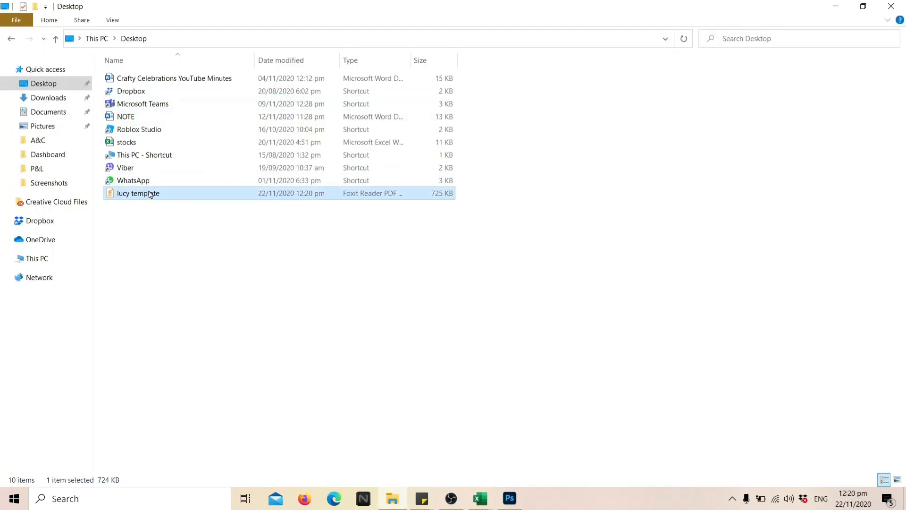
Open the lucy template PDF from the Desktop with Foxit Reader 10.1
right_click(137, 193)
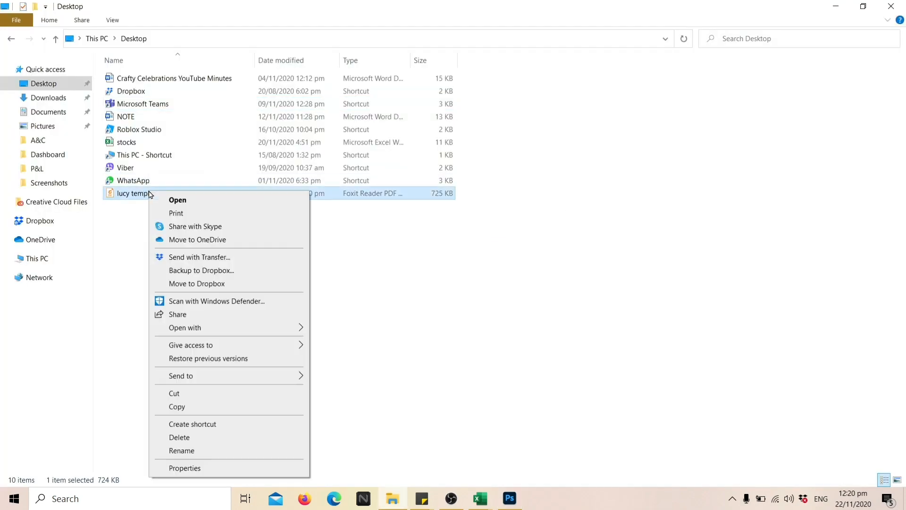
click(185, 327)
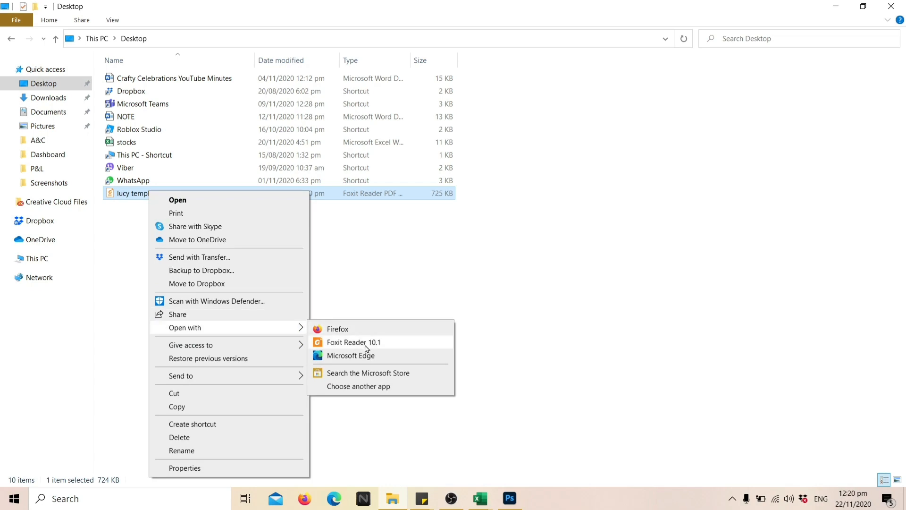
click(353, 342)
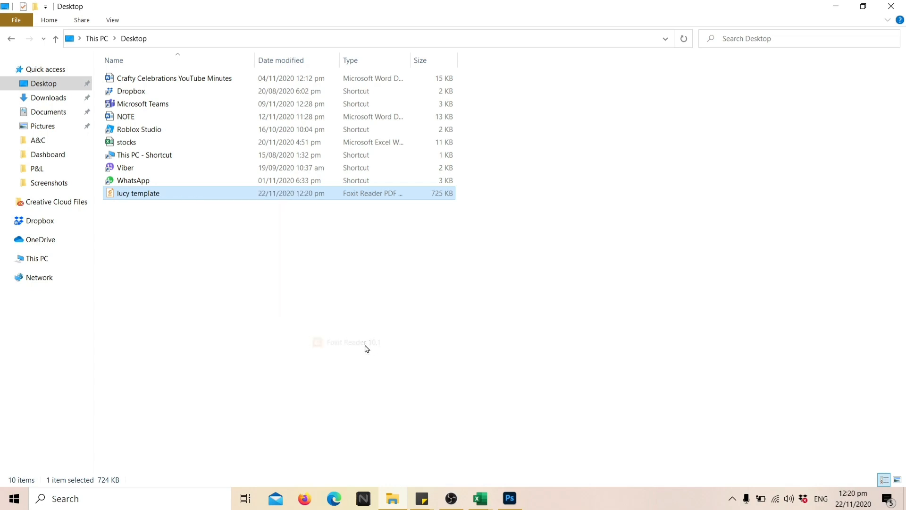
double_click(139, 192)
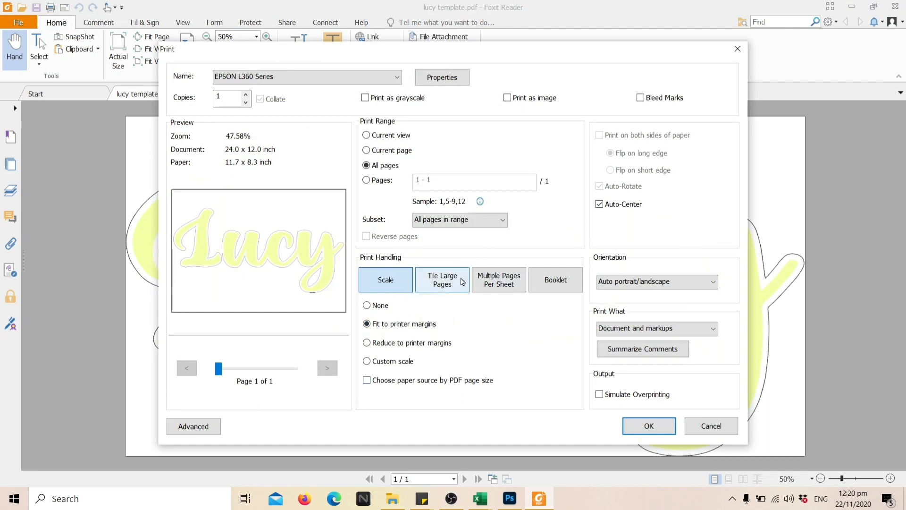
Choose Tile Large Pages at 100% page zoom in the Print dialog
click(442, 280)
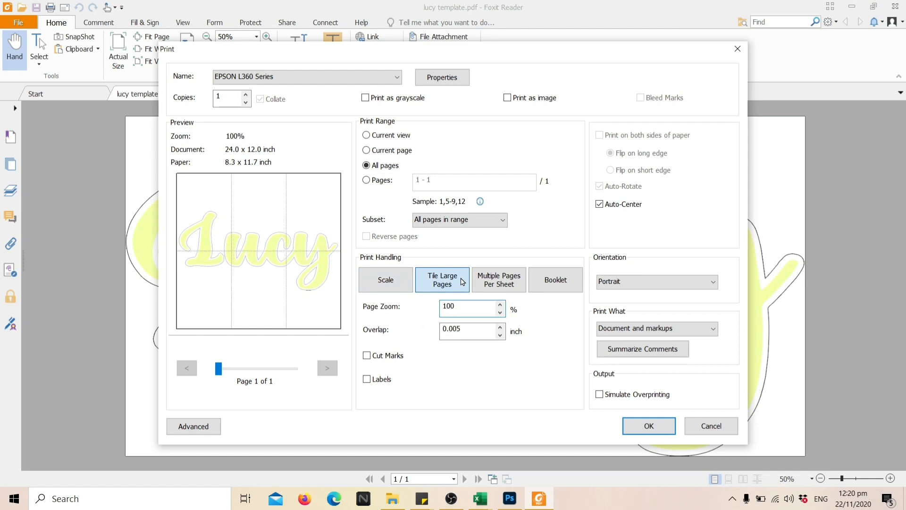